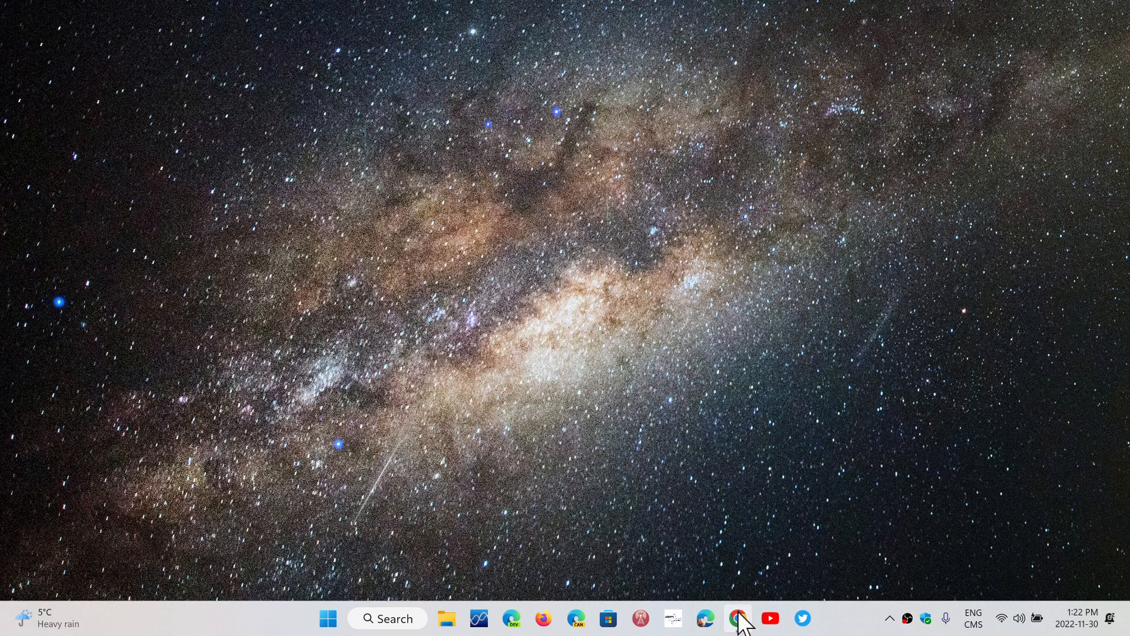
- Launch Chrome from the taskbar and bring up its three-dot main menu
click(737, 618)
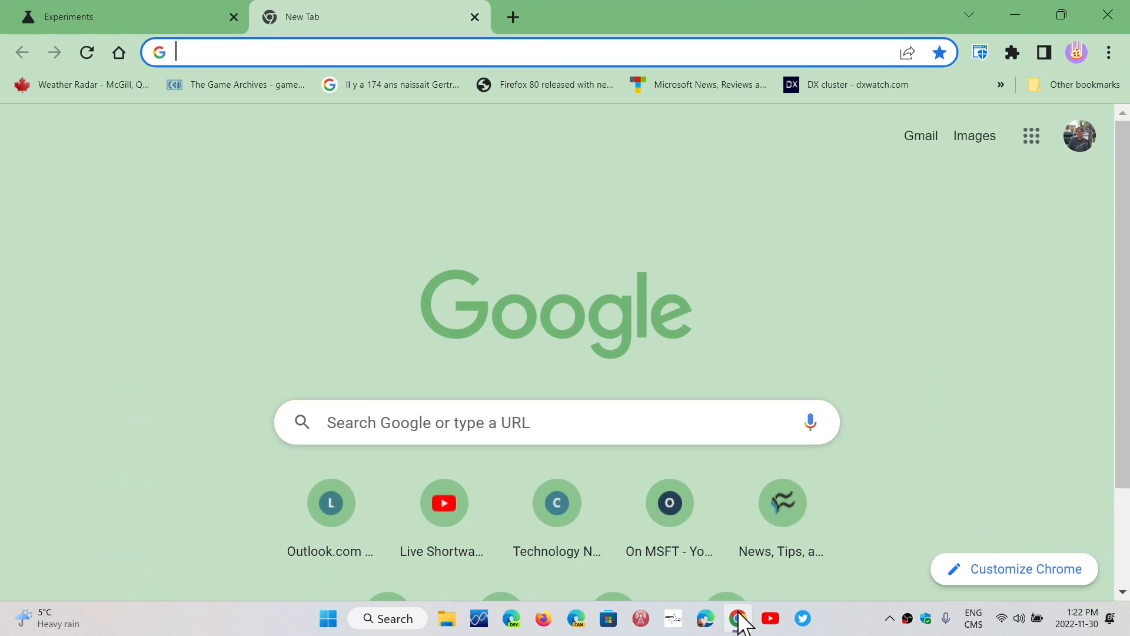
click(1109, 52)
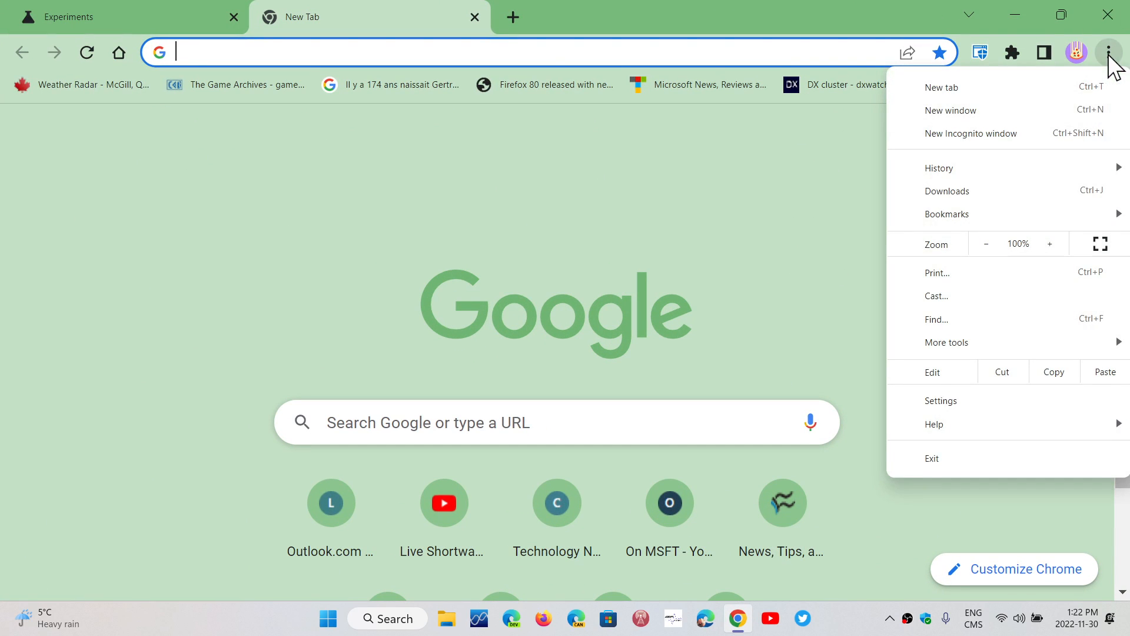
mouse_move(1045, 403)
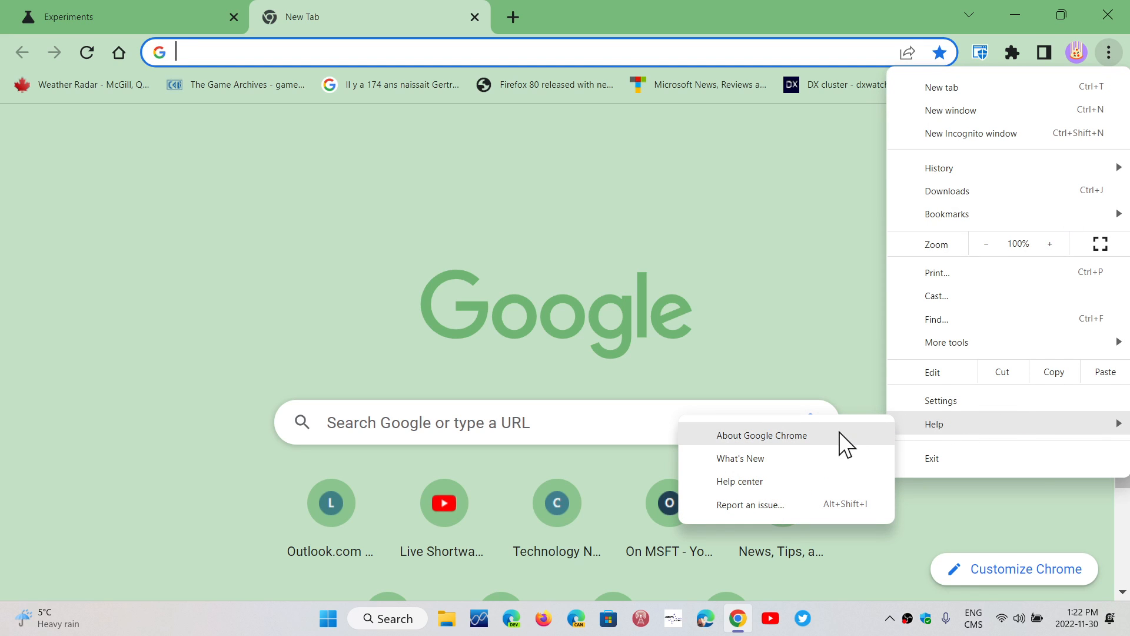
- Confirm on About Google Chrome that version 108.0.5359.72 is up to date, then close that tab
click(762, 436)
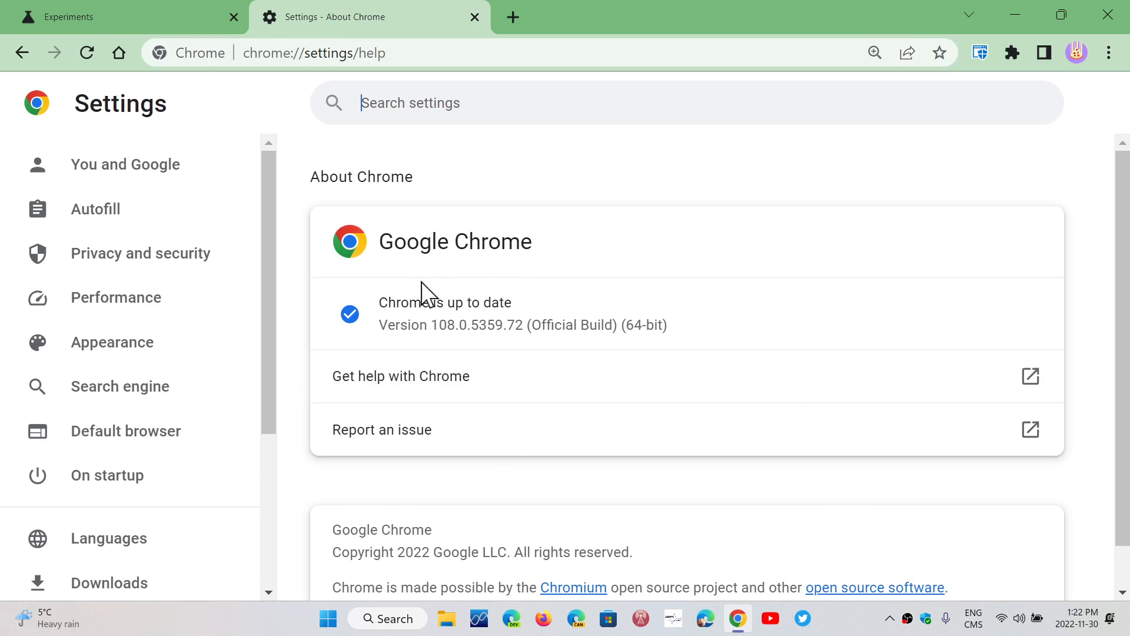
mouse_move(666, 397)
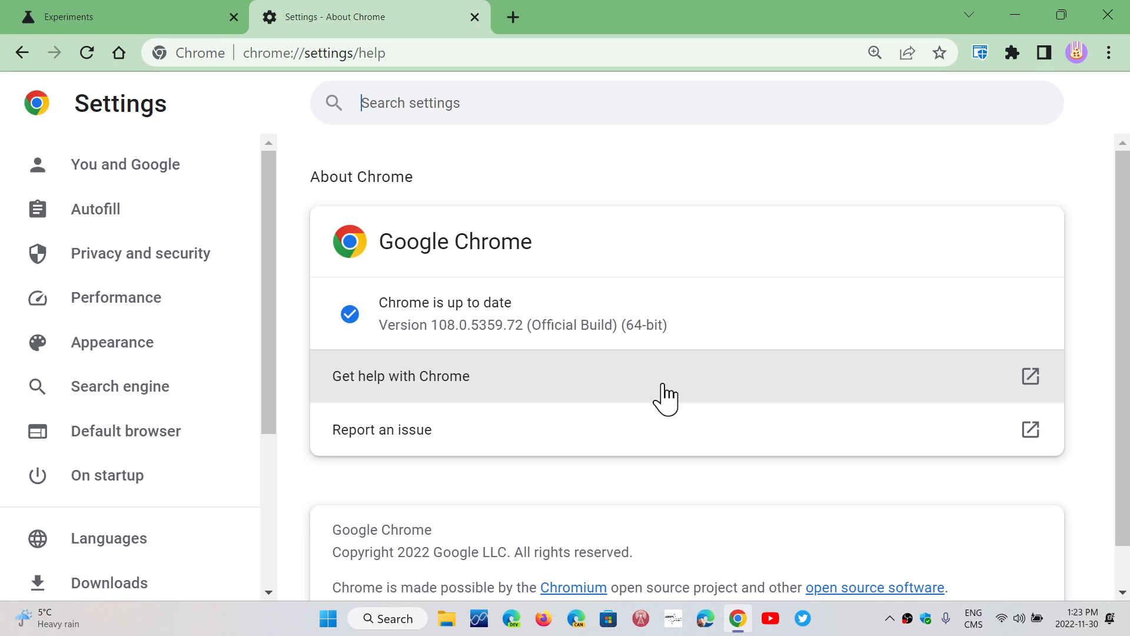
mouse_move(188, 13)
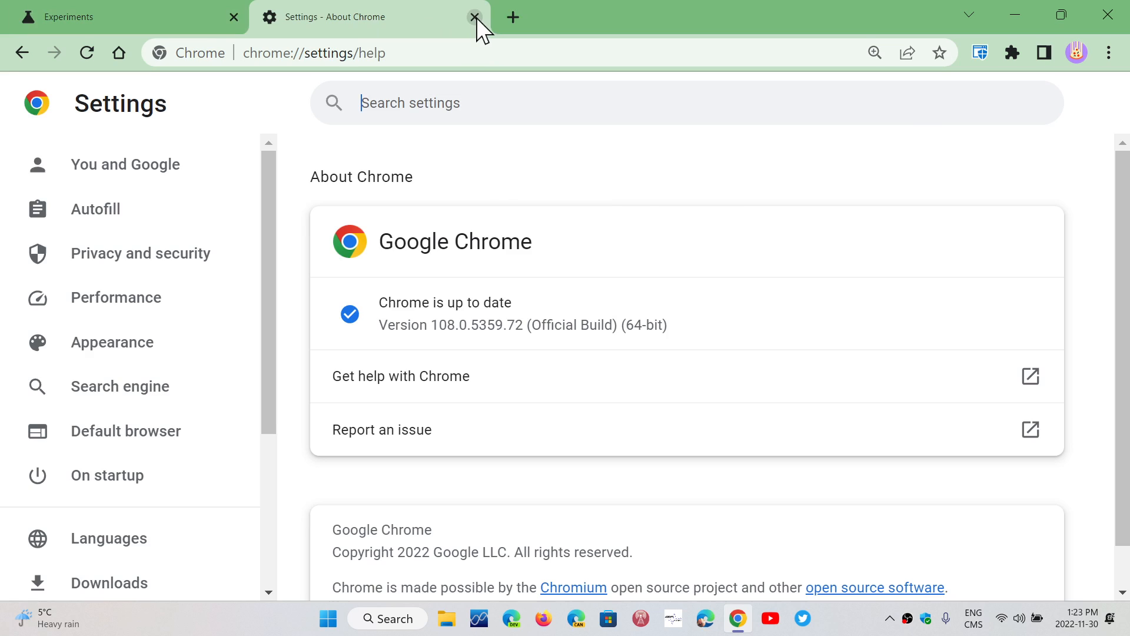
click(474, 16)
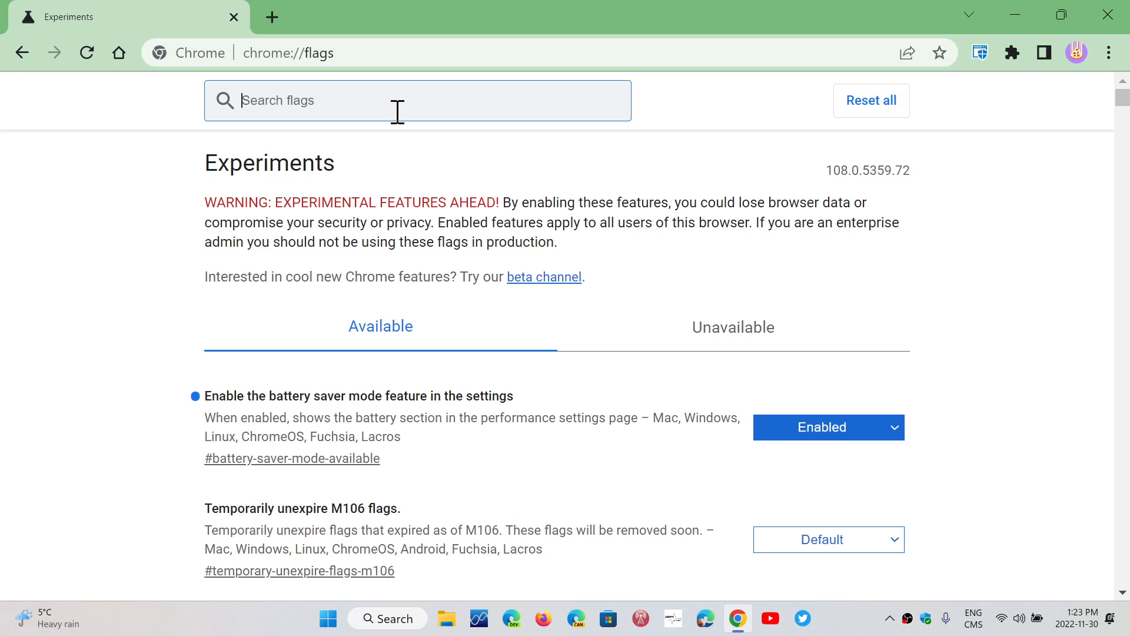
- Filter the Experiments flags by 'battery' to verify battery saver mode shows Enabled
text(bat)
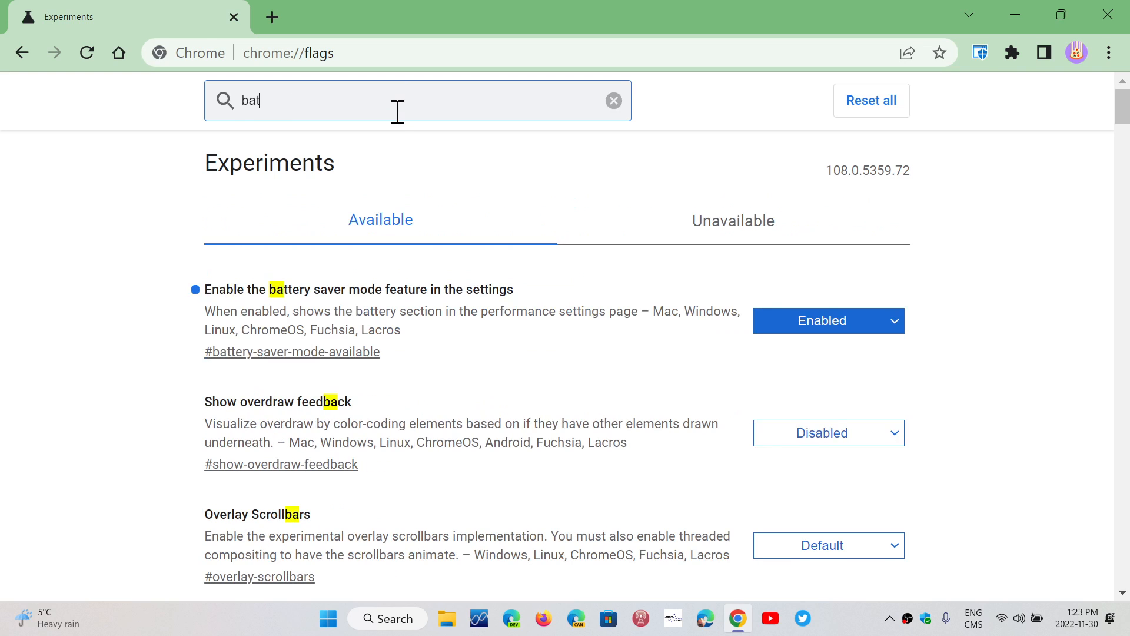
text(tery)
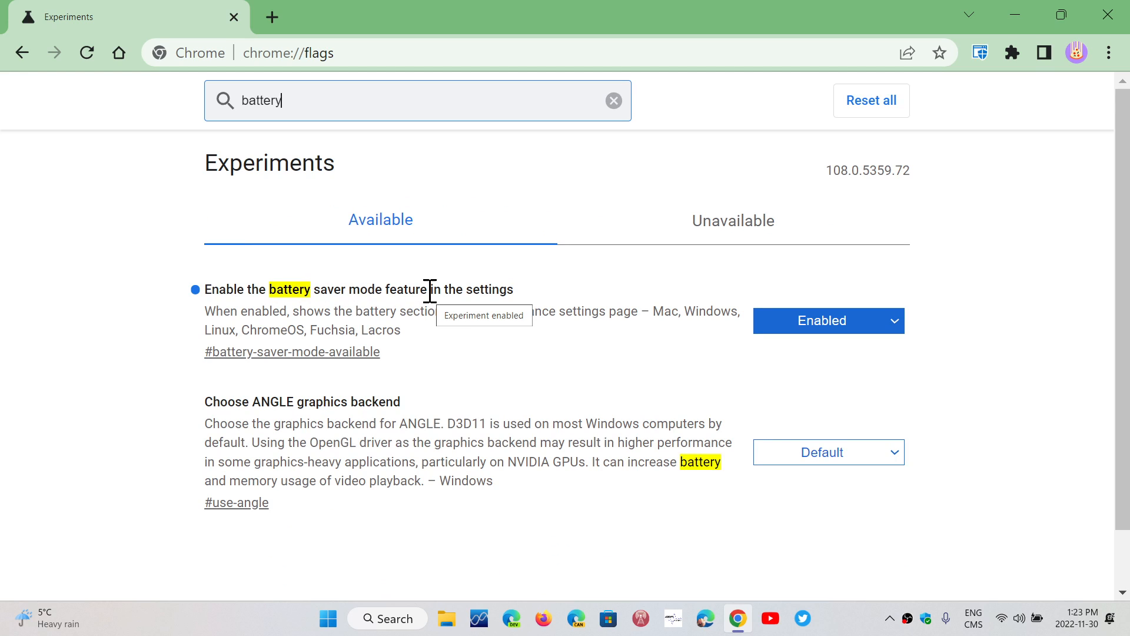
mouse_move(916, 431)
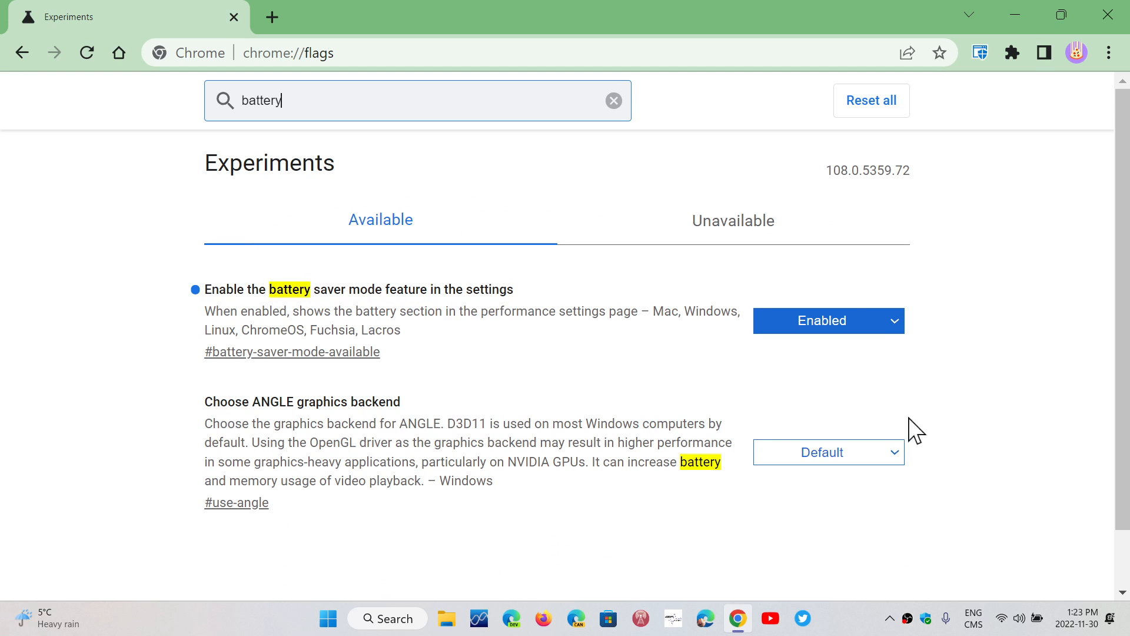
mouse_move(1076, 409)
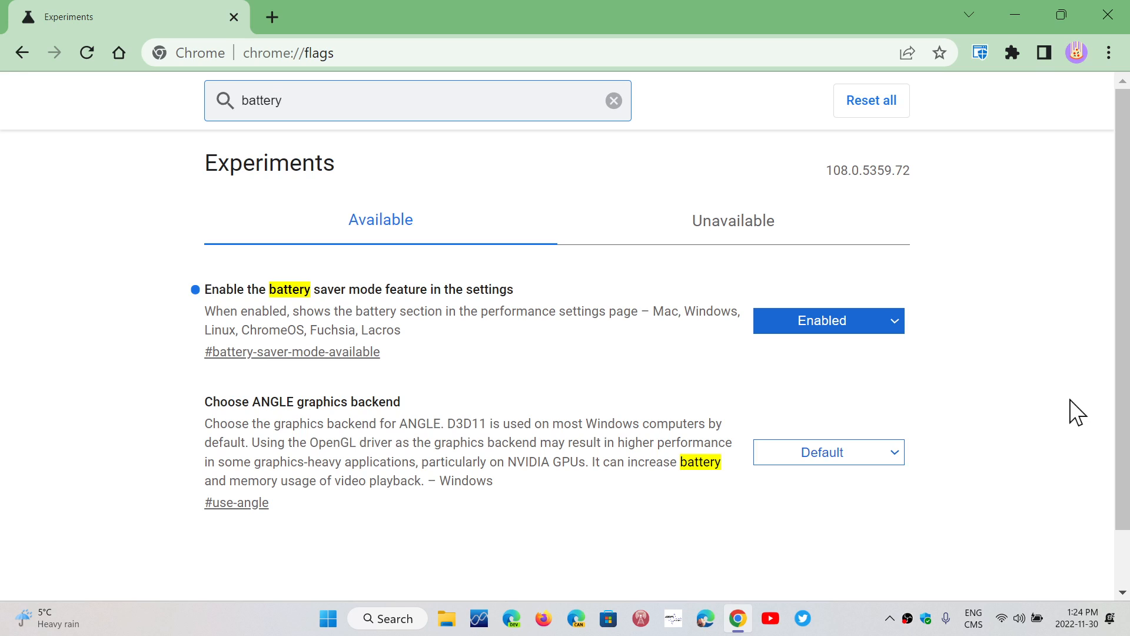
mouse_move(1112, 14)
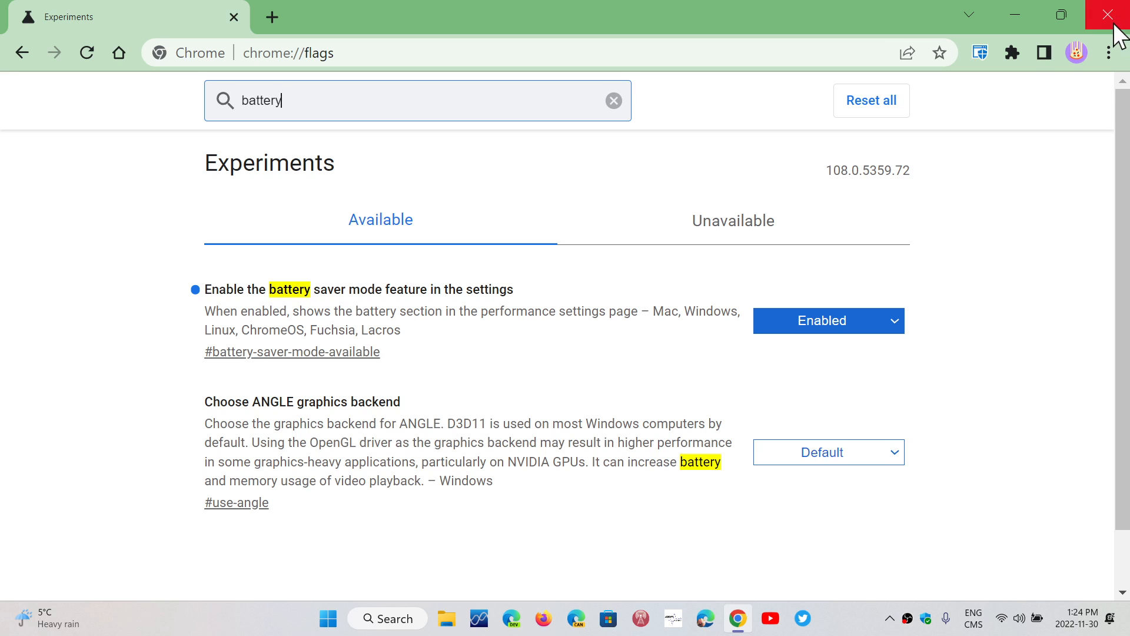
- Go to Settings and search 'batter' to reveal the Energy Saver power option
click(1108, 51)
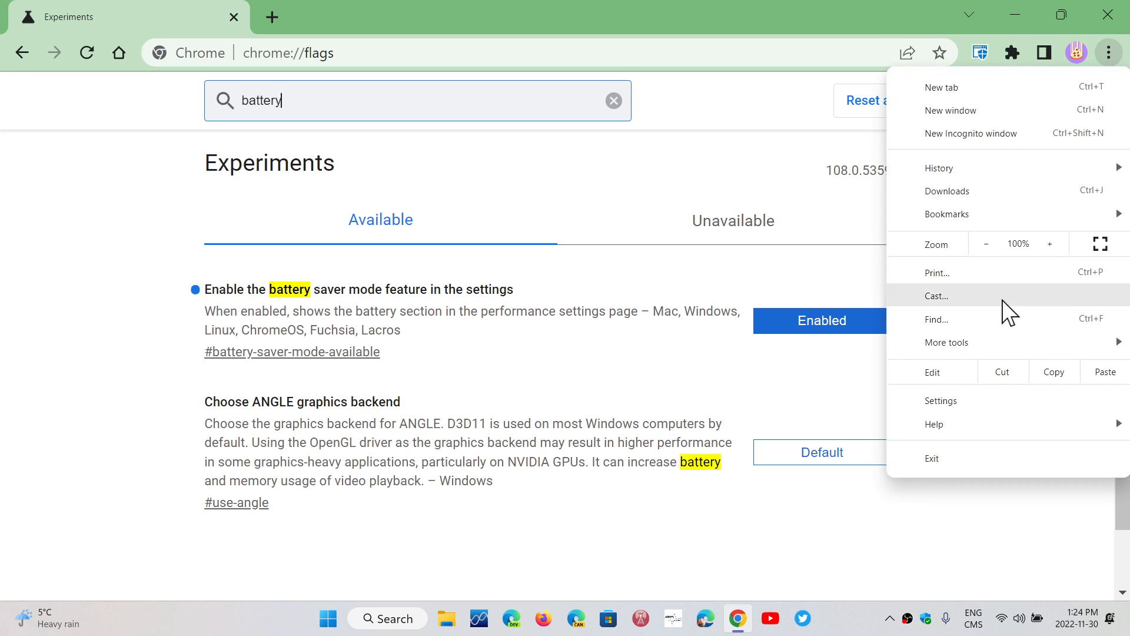
click(942, 400)
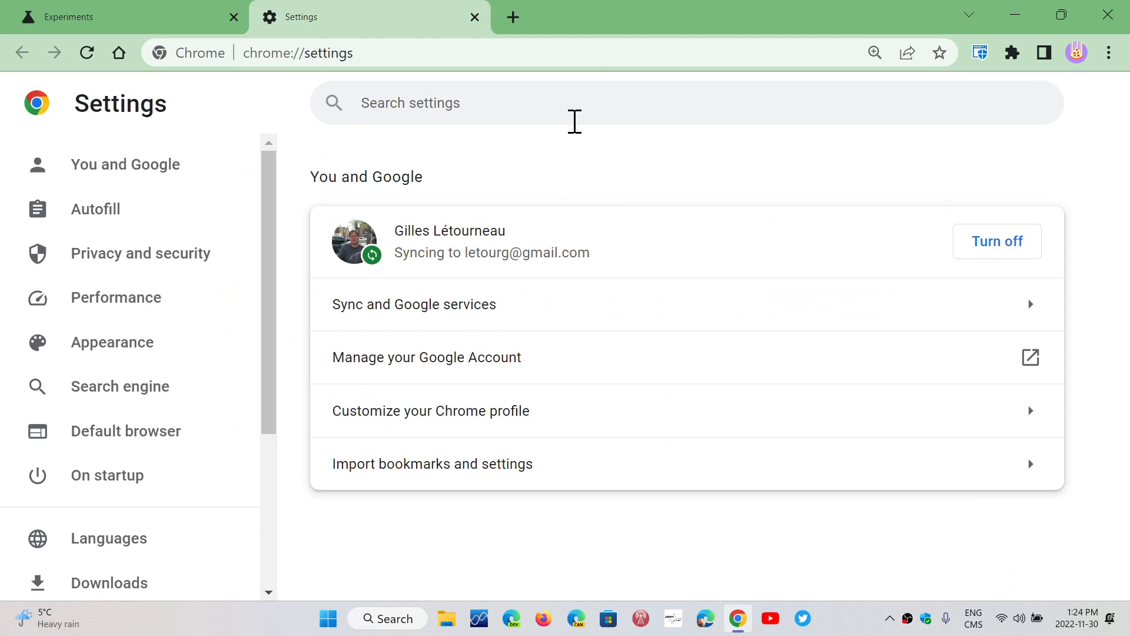
text(att)
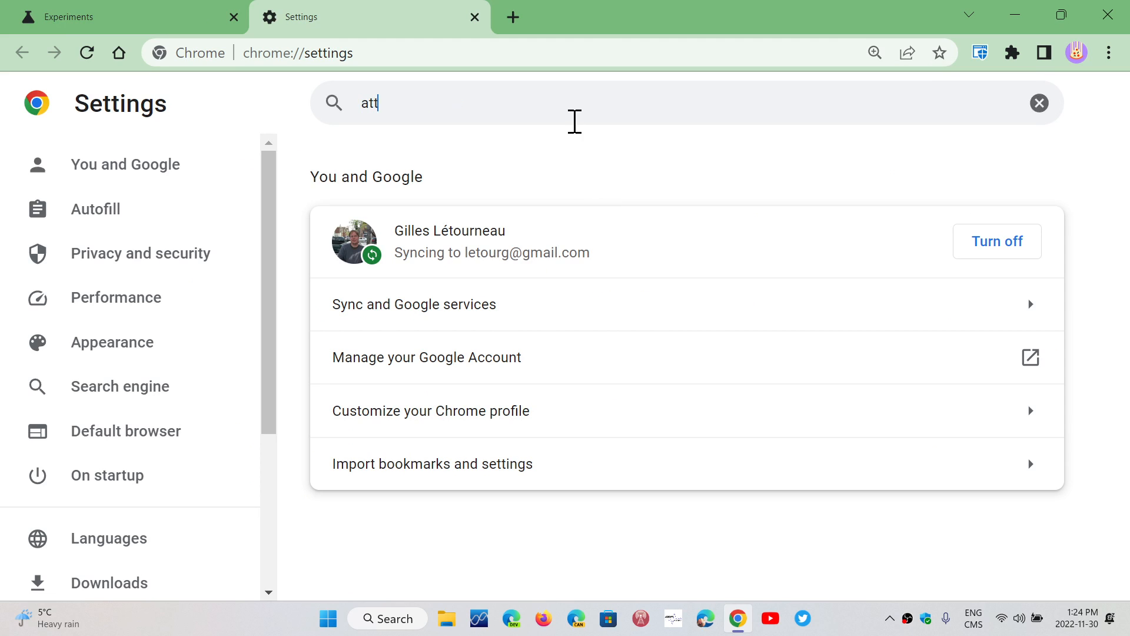
key(Backspace)
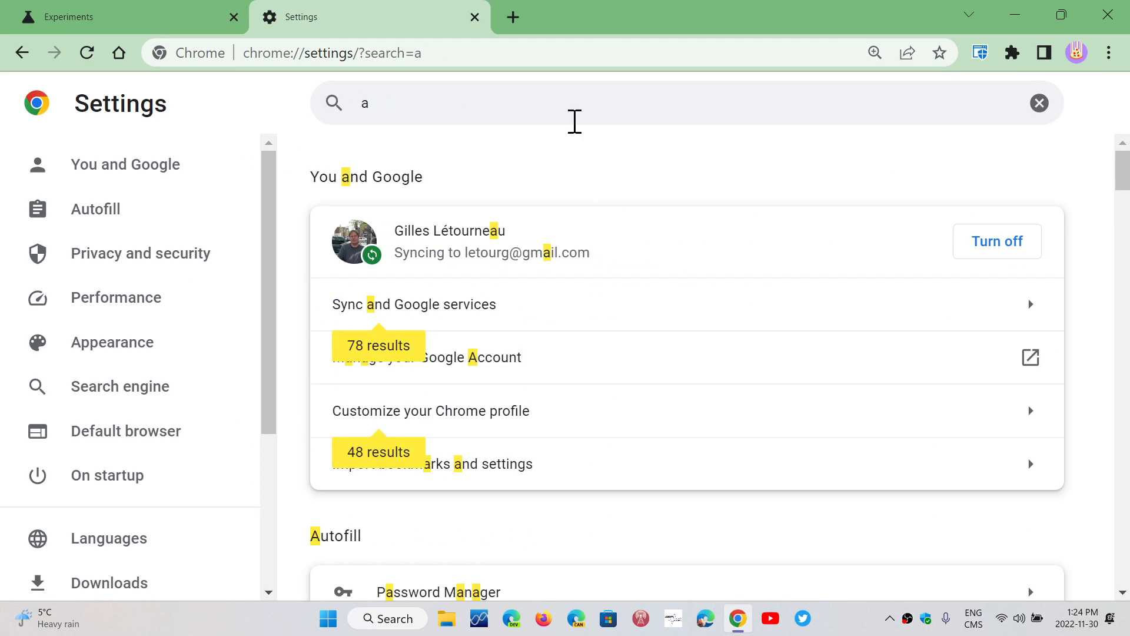
text(batter)
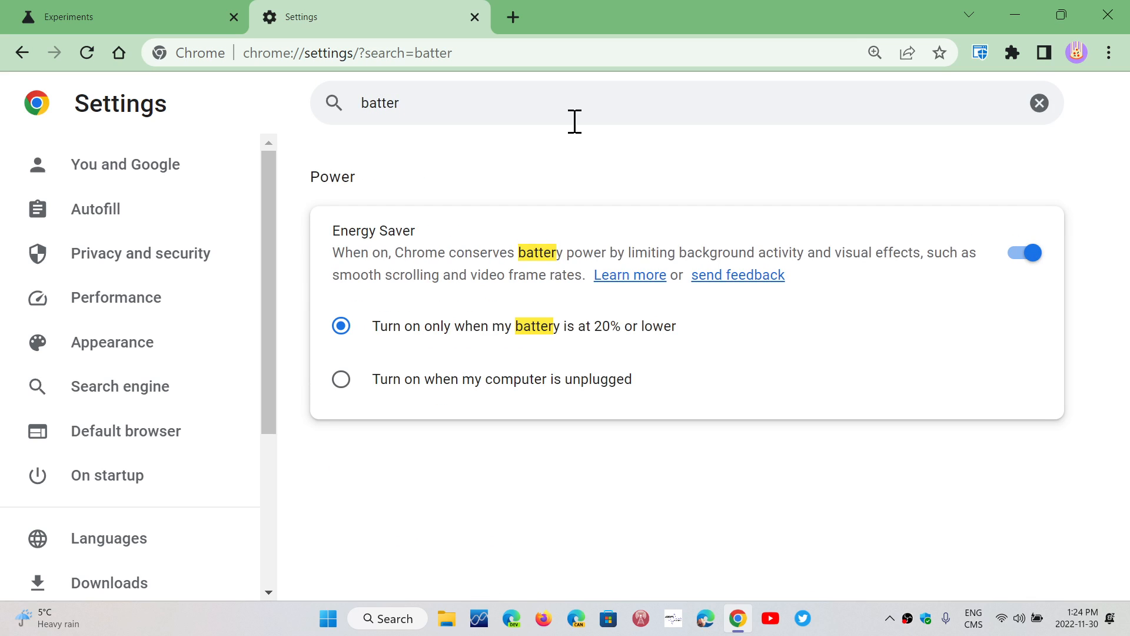
mouse_move(400, 191)
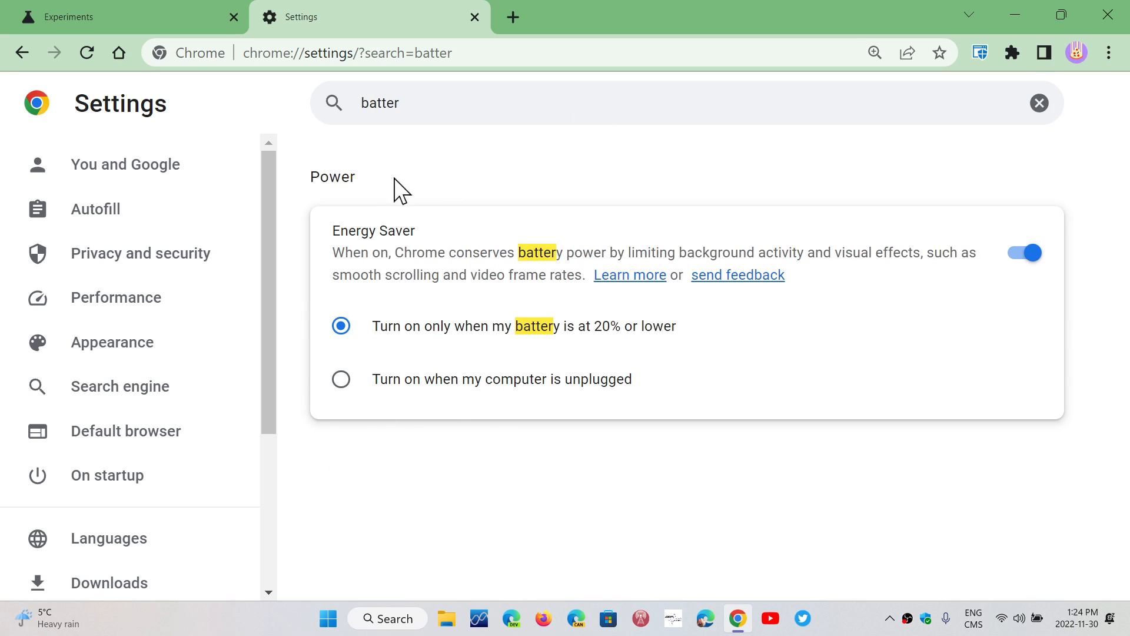
mouse_move(656, 366)
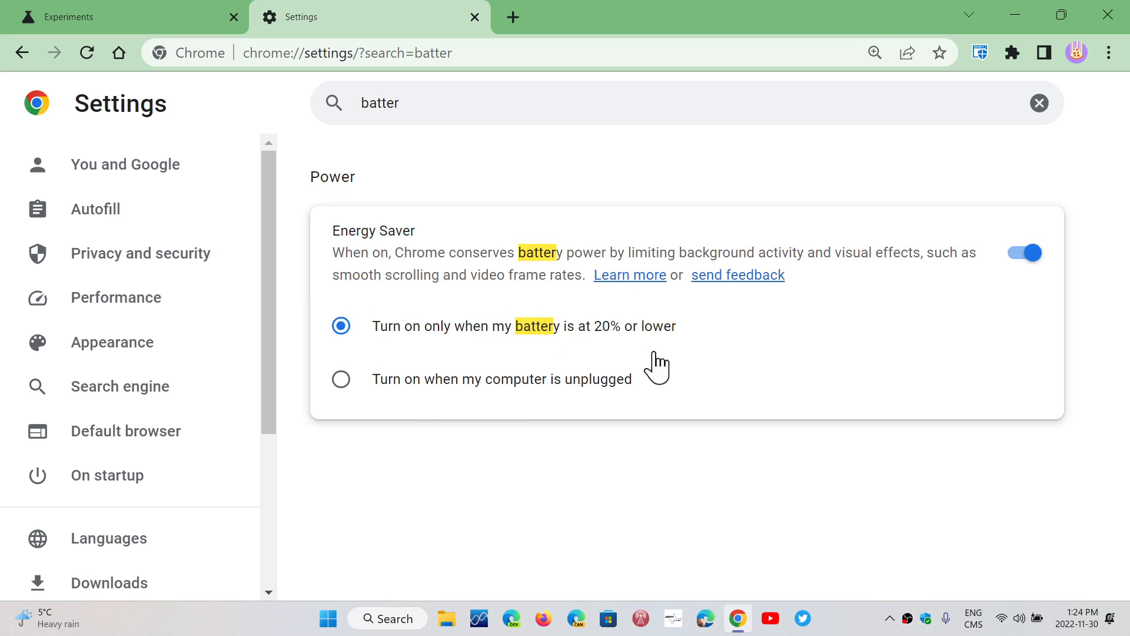
mouse_move(567, 348)
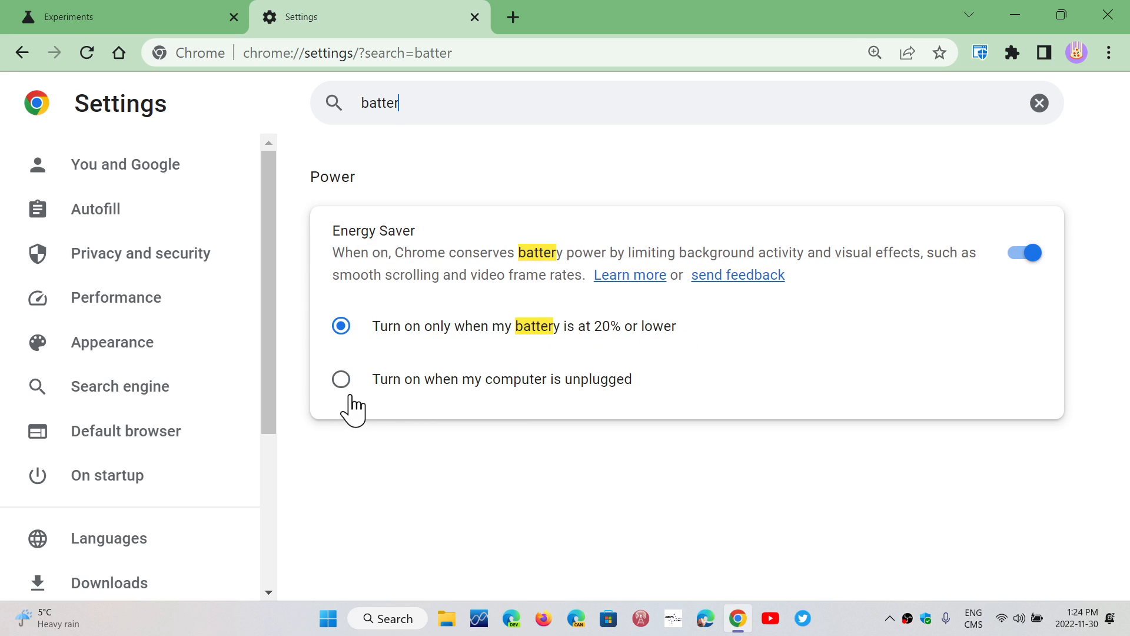
mouse_move(615, 390)
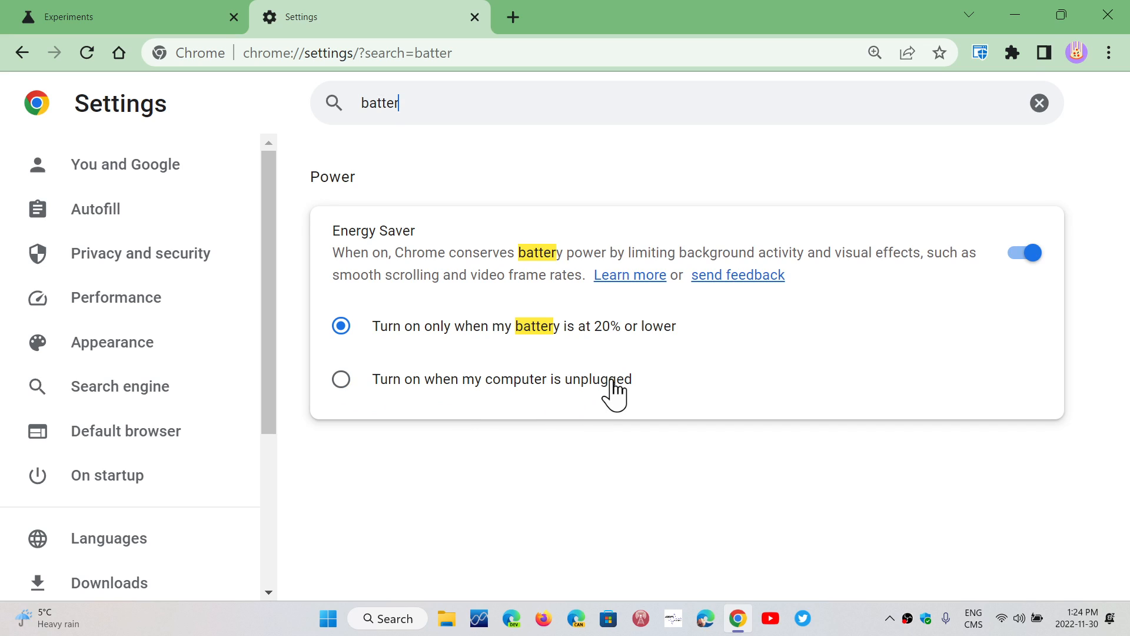
mouse_move(349, 380)
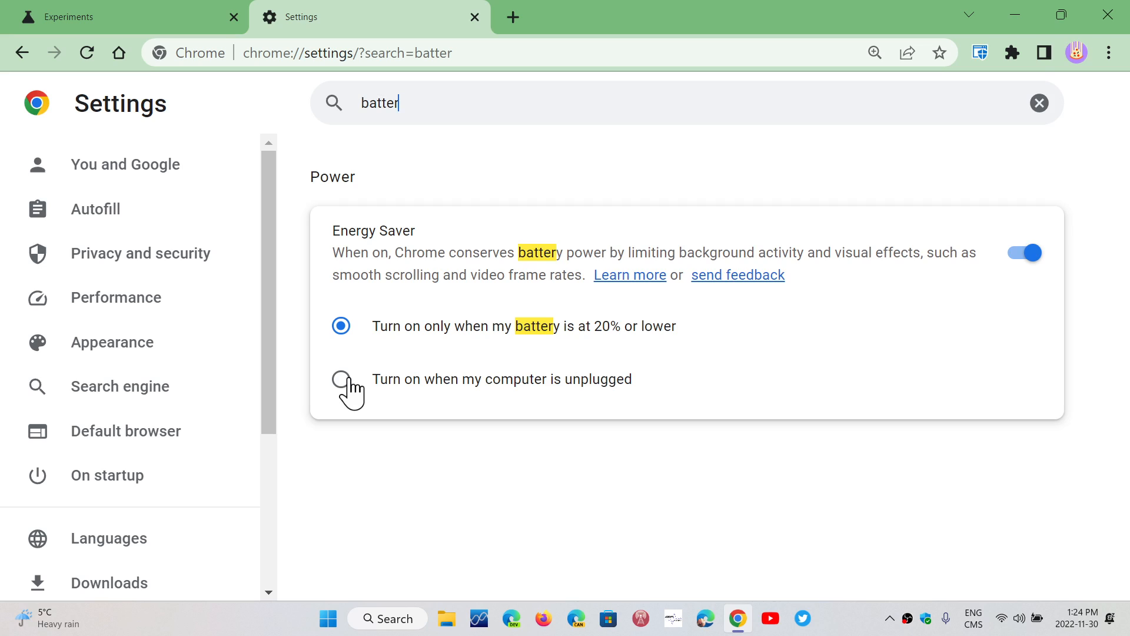
- Choose 'Turn on when my computer is unplugged' for Energy Saver
click(341, 379)
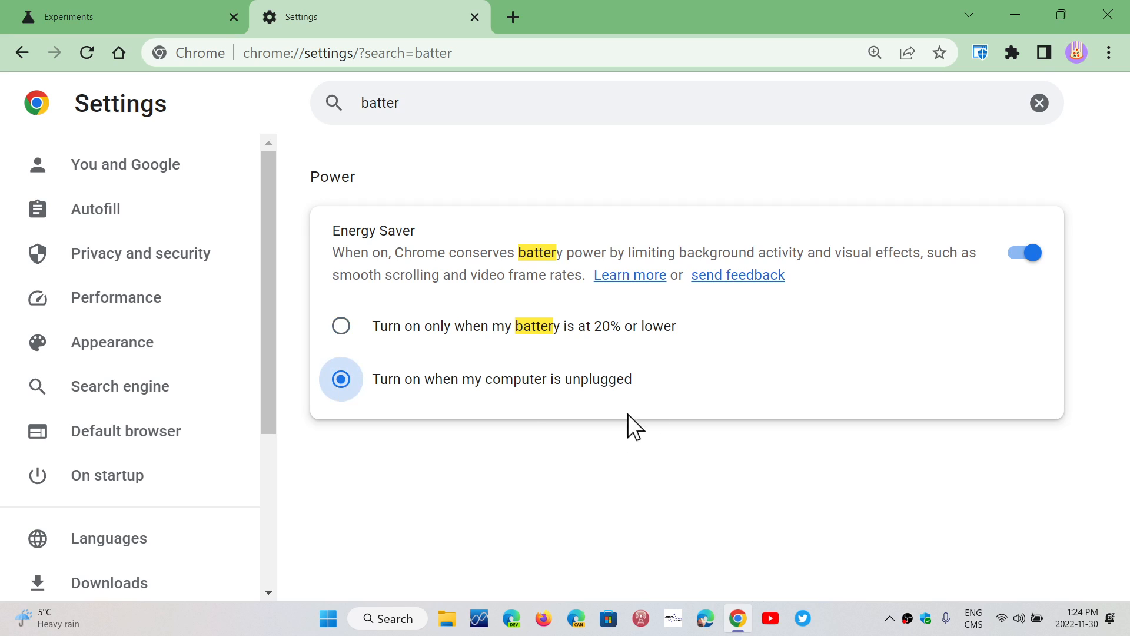
mouse_move(779, 419)
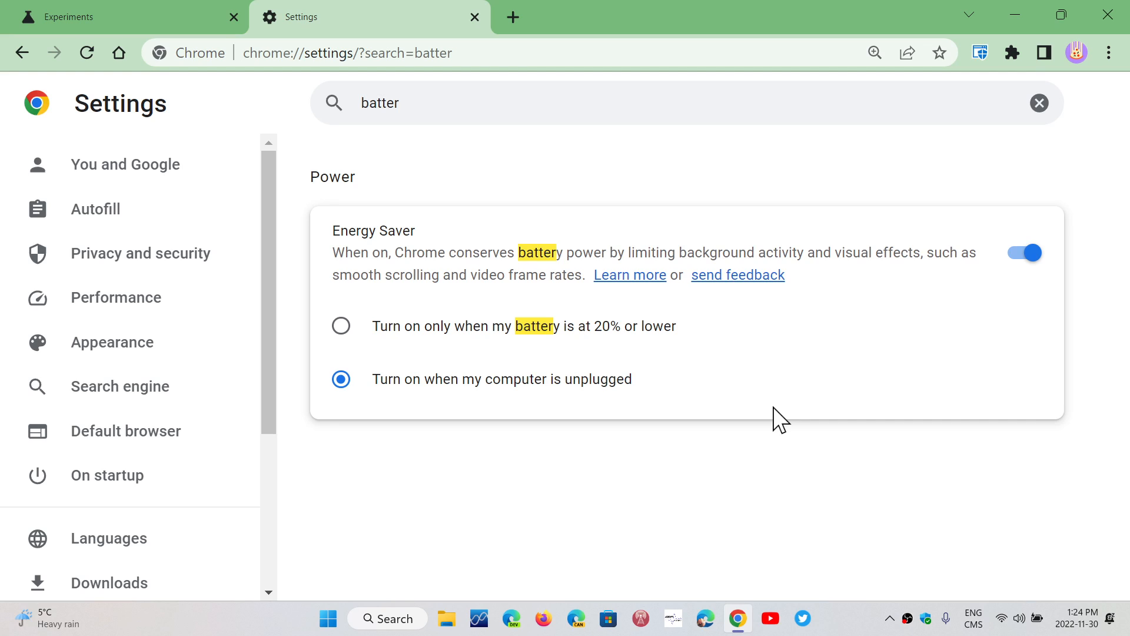
mouse_move(474, 16)
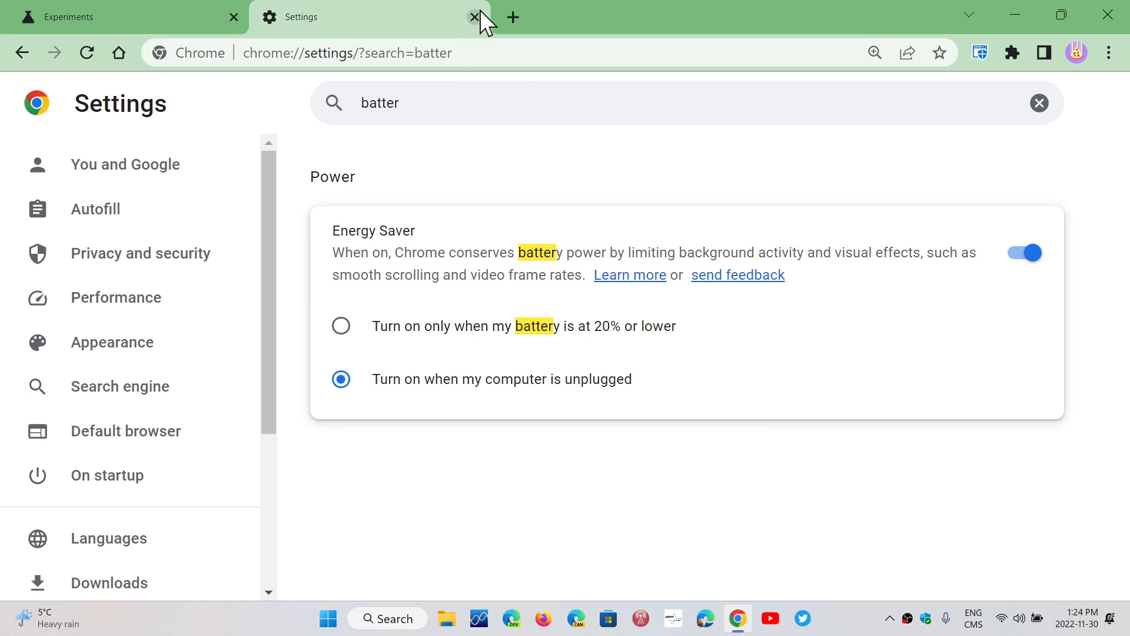
mouse_move(474, 17)
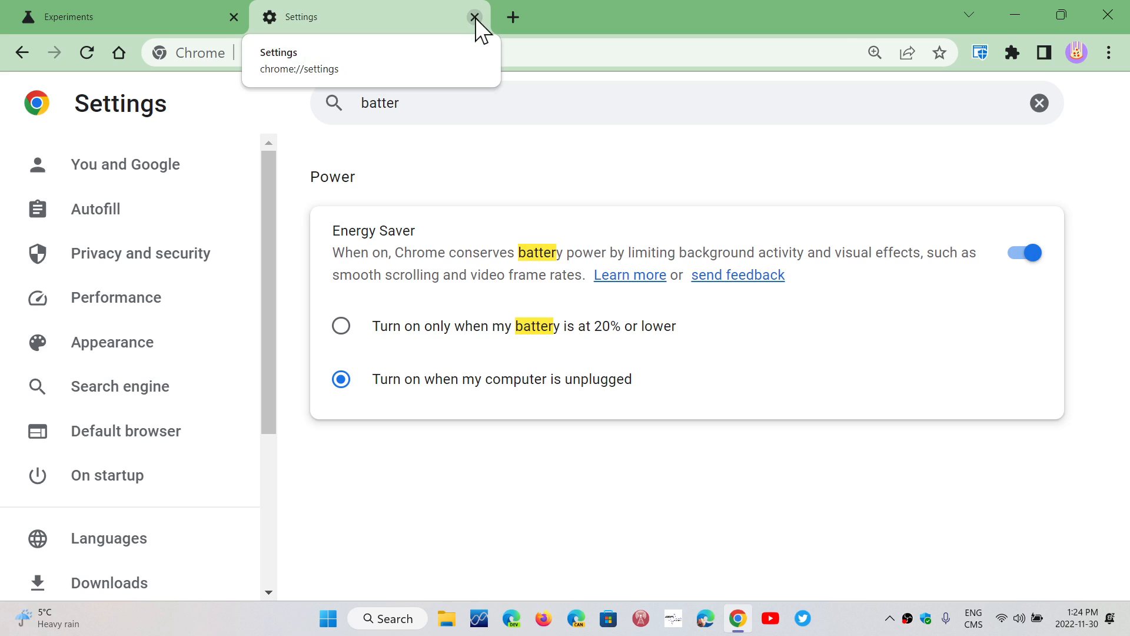
- Close the Settings tab, returning to the battery-filtered Experiments page
click(473, 16)
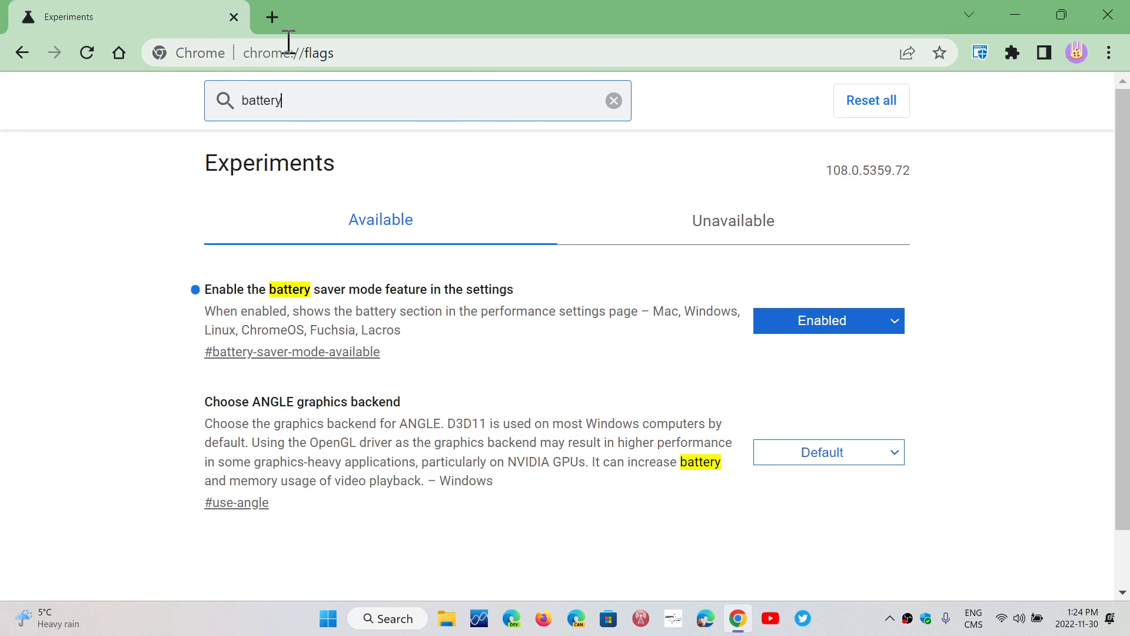
mouse_move(212, 335)
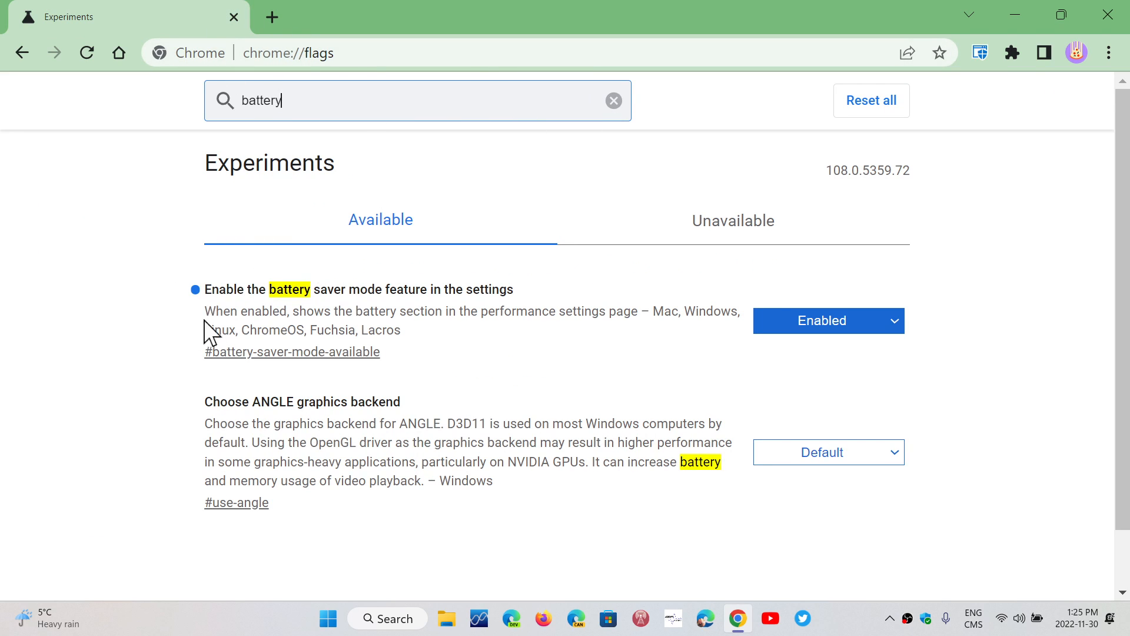